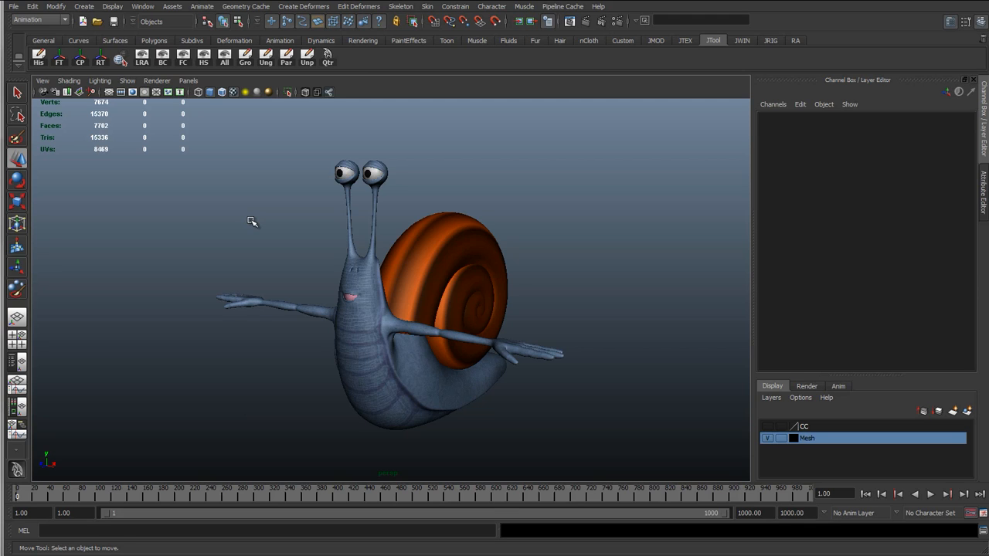
pyautogui.moveTo(369, 332)
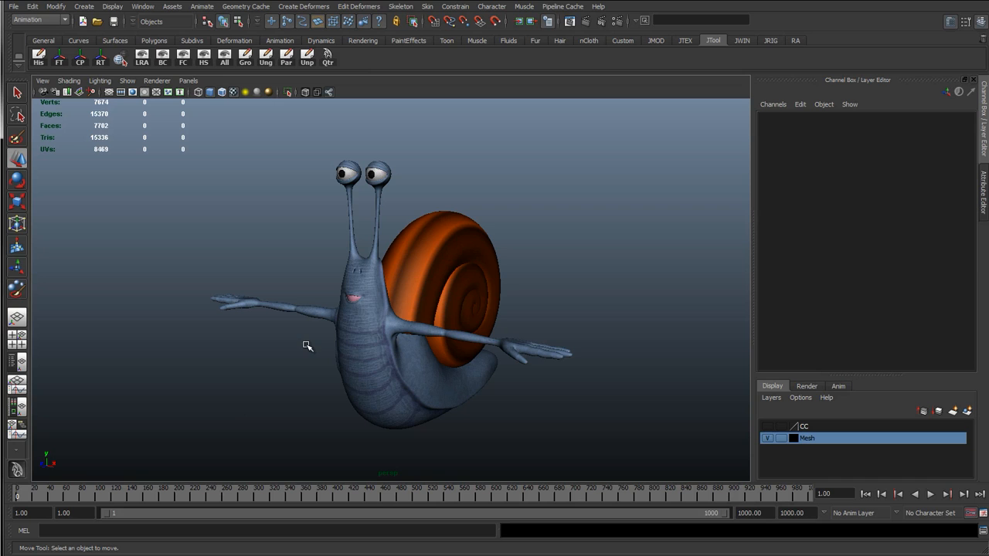
pyautogui.moveTo(334, 356)
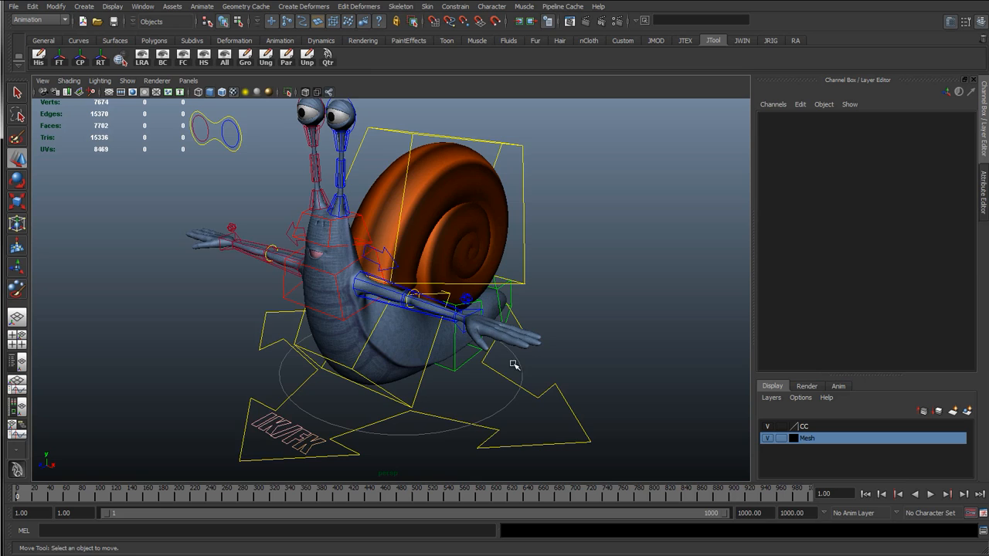
# Orbit around the rigged snail to inspect the left wrist control and hanging hand.
pyautogui.moveTo(515, 364); pyautogui.dragTo(500, 336)
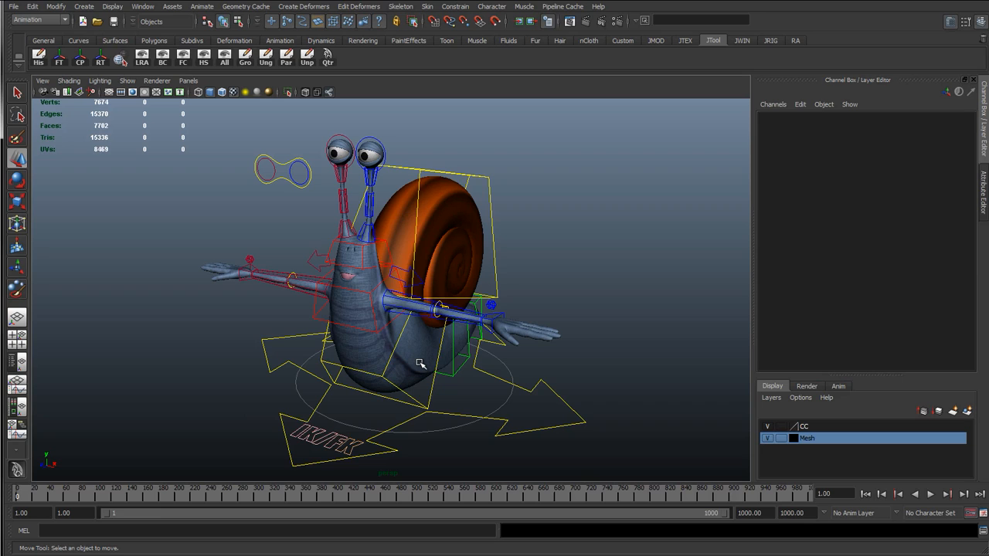
pyautogui.moveTo(419, 363)
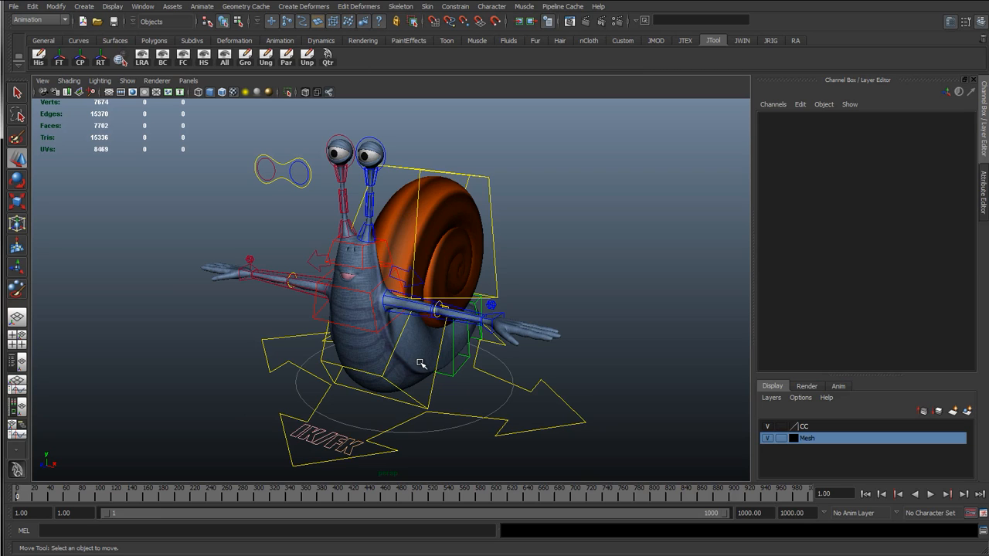
pyautogui.moveTo(479, 340)
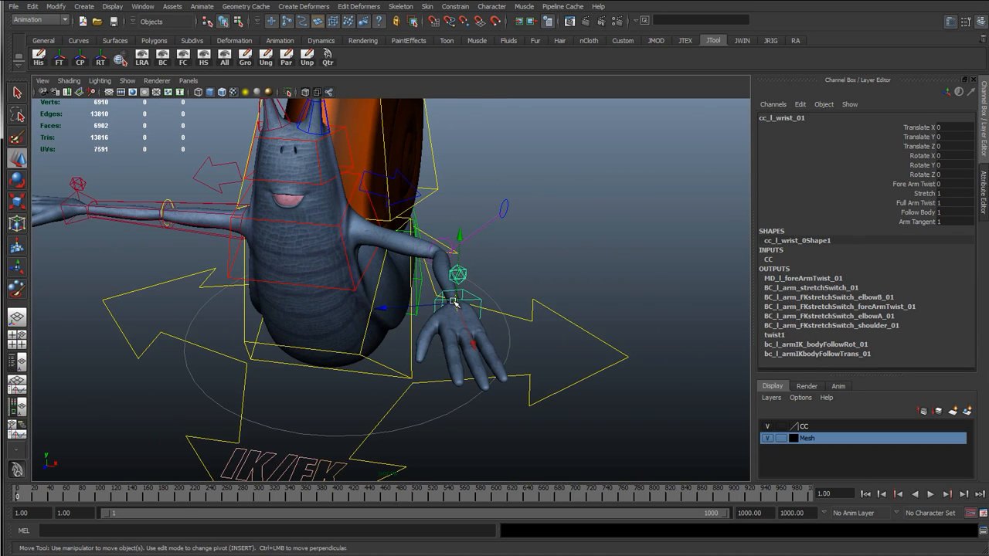
# Stretch the left arm via cc_l_wrist_01 and select cc_r_armFK_01 from the front.
pyautogui.moveTo(464, 301); pyautogui.dragTo(545, 341)
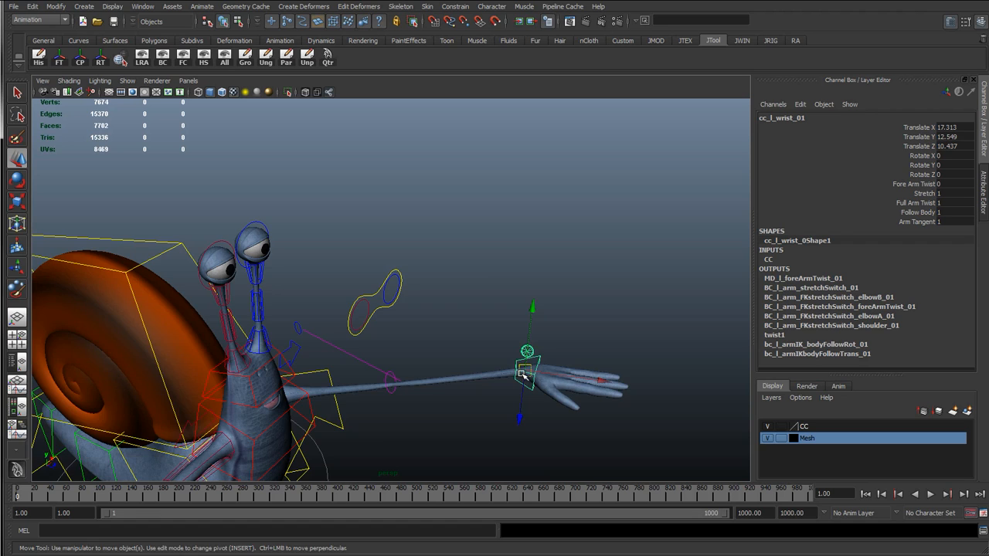
pyautogui.moveTo(525, 373); pyautogui.dragTo(351, 401)
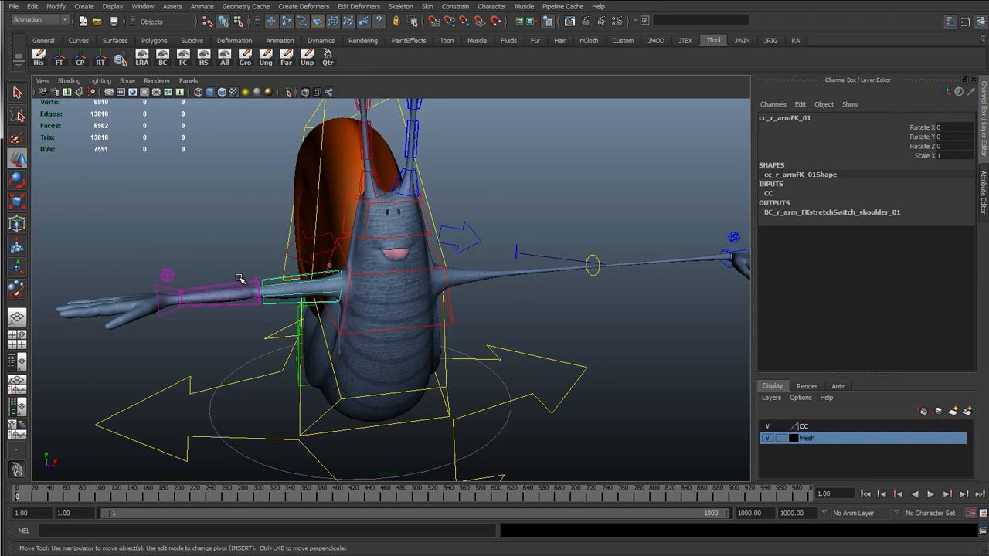
pyautogui.click(301, 290)
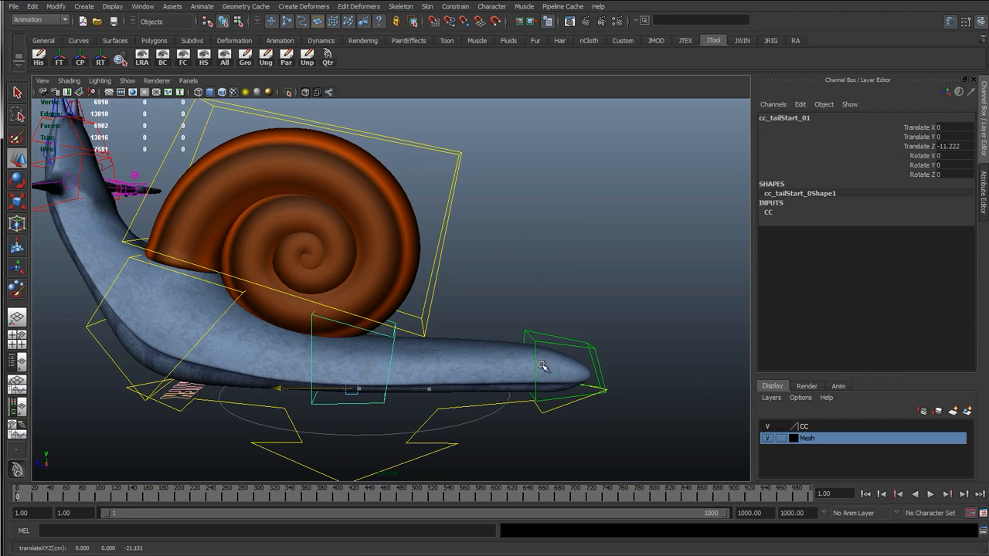
# Select cc_l_antennaMid_01 to stretch the left antenna to Translate X 7.461, Tangent 3.
pyautogui.click(562, 388)
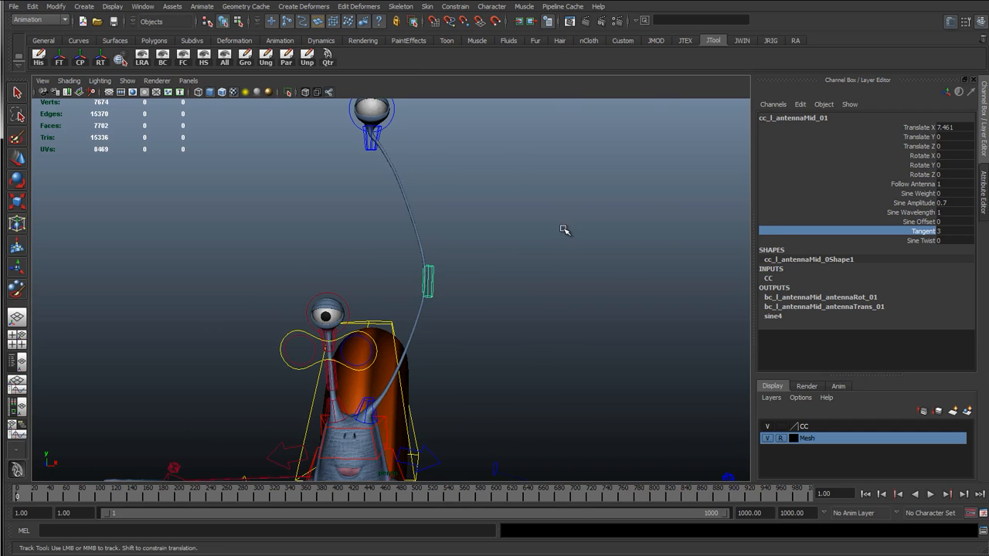
# Set Sine Weight to 1 on cc_l_antennaMid_01 so the antenna ripples in a sine wave.
pyautogui.click(919, 193)
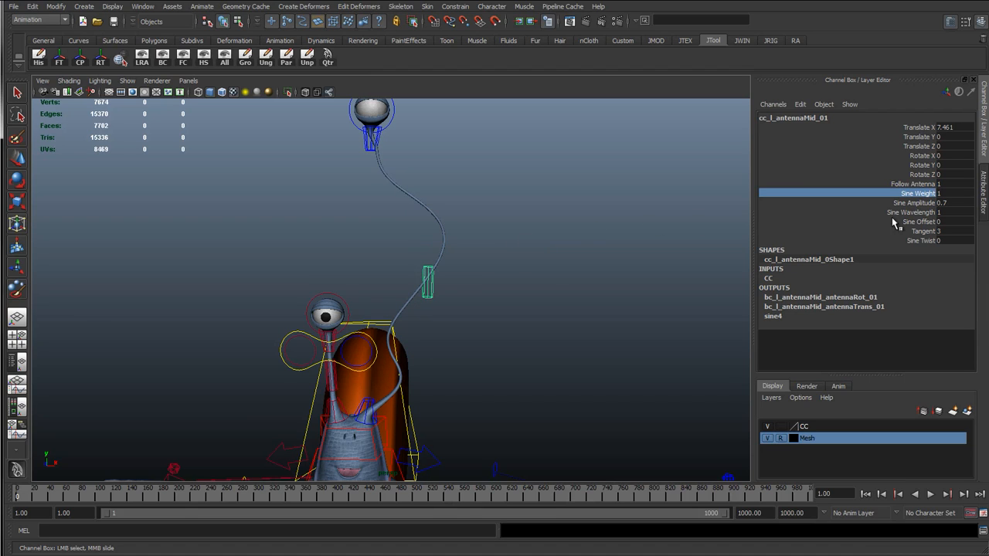
pyautogui.click(919, 222)
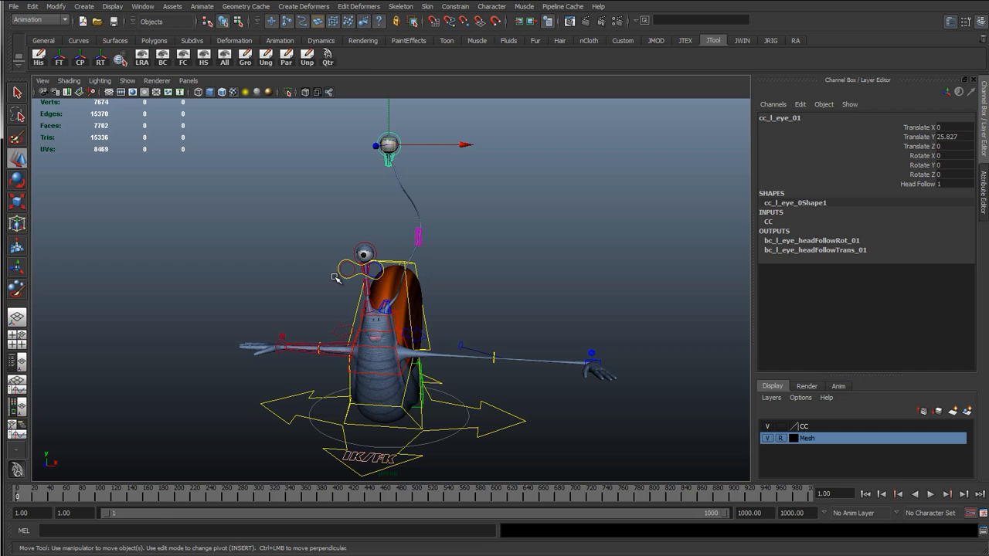
pyautogui.moveTo(330, 215)
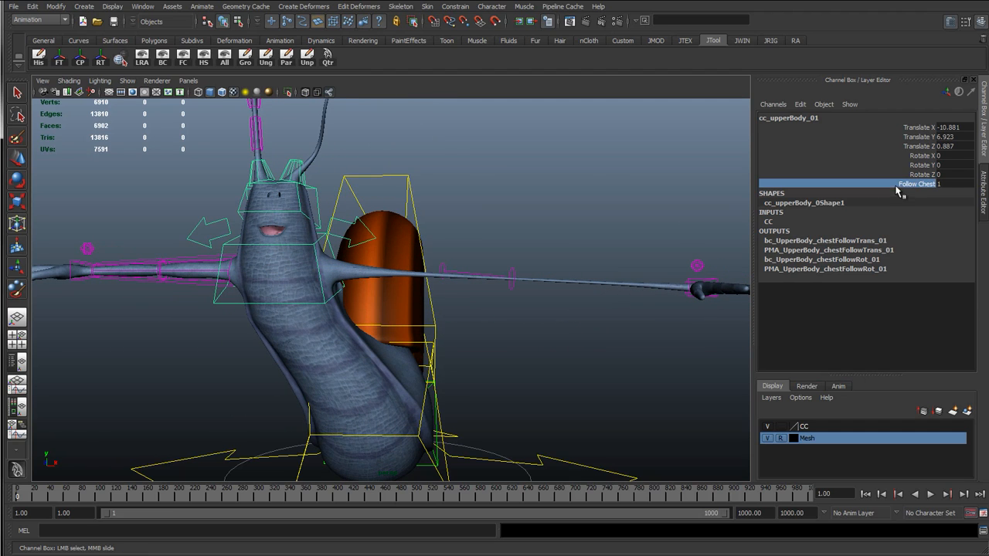
pyautogui.moveTo(568, 269)
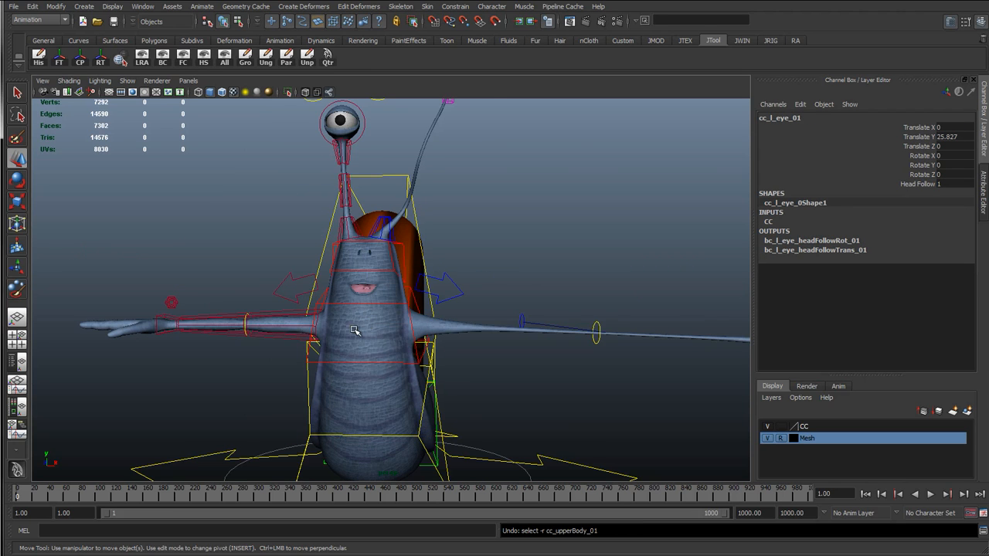
# View the upright upper body from three-quarters and show the Outliner listing charNode01.
pyautogui.moveTo(355, 331); pyautogui.dragTo(405, 348)
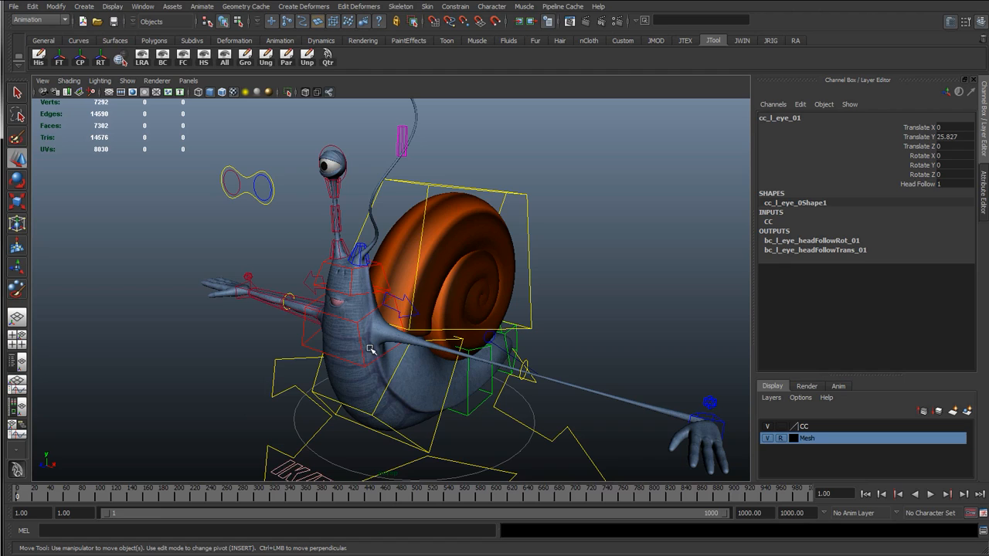
pyautogui.moveTo(509, 332)
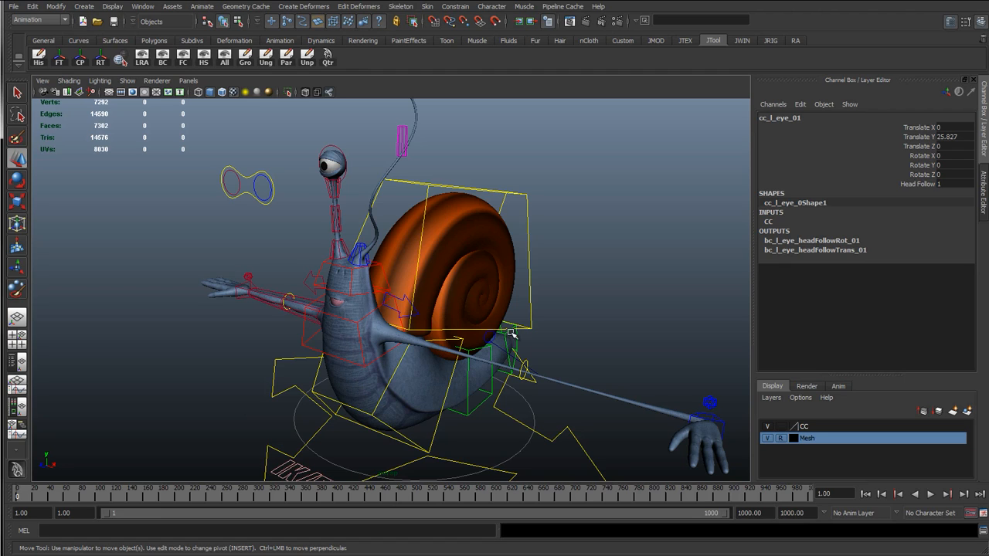
pyautogui.moveTo(54, 365)
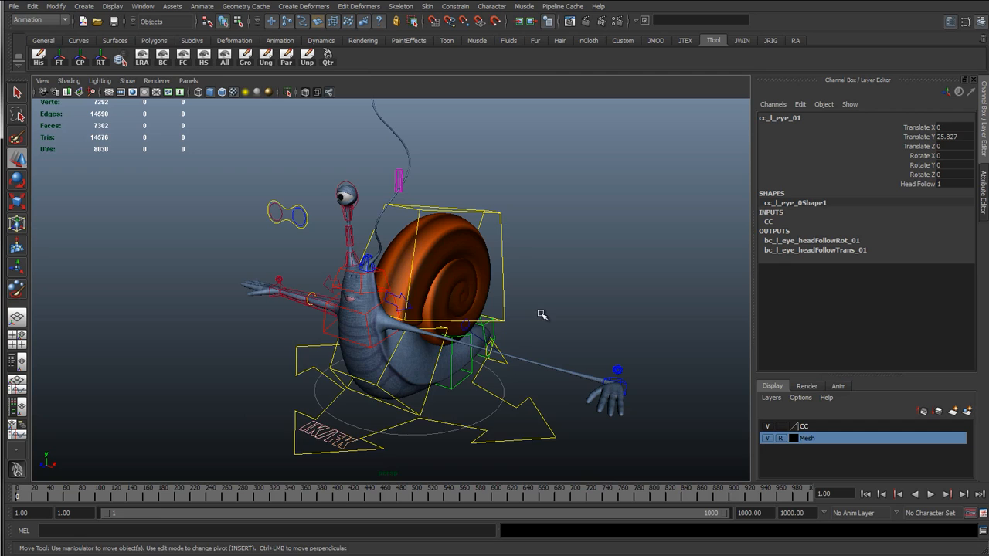
pyautogui.moveTo(541, 314); pyautogui.dragTo(414, 311)
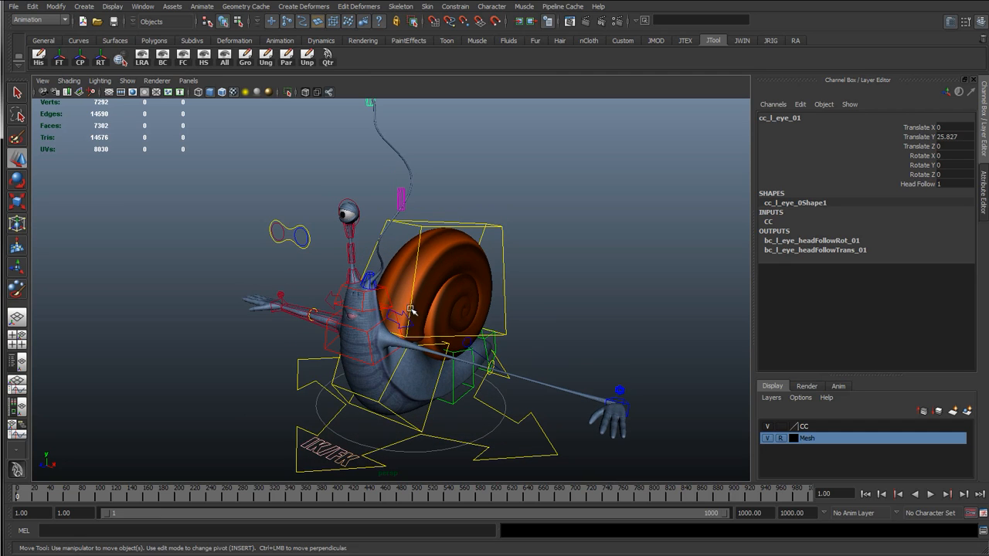
pyautogui.click(351, 370)
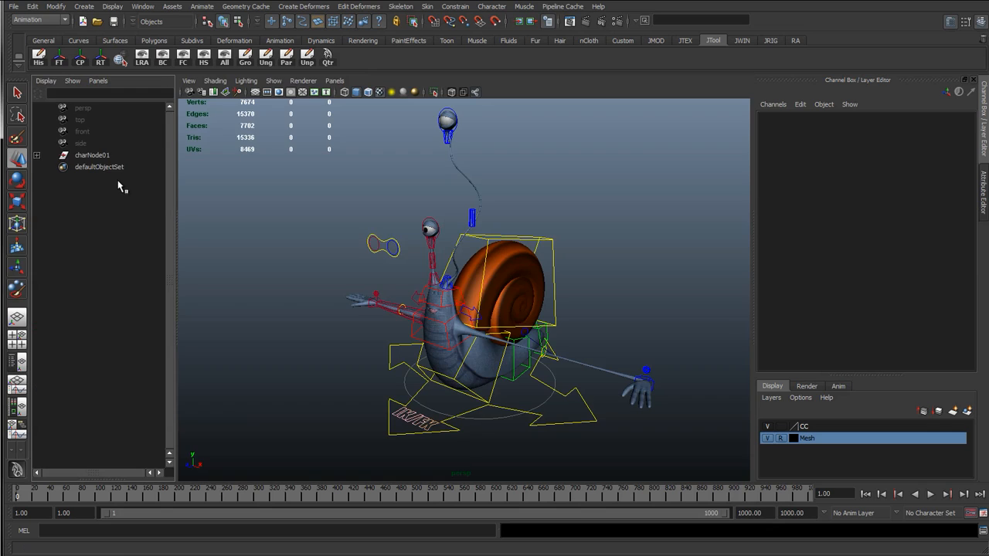
# Expand charNode01, select cc_global_01, and head to the Hypershade via the Window menu.
pyautogui.click(92, 155)
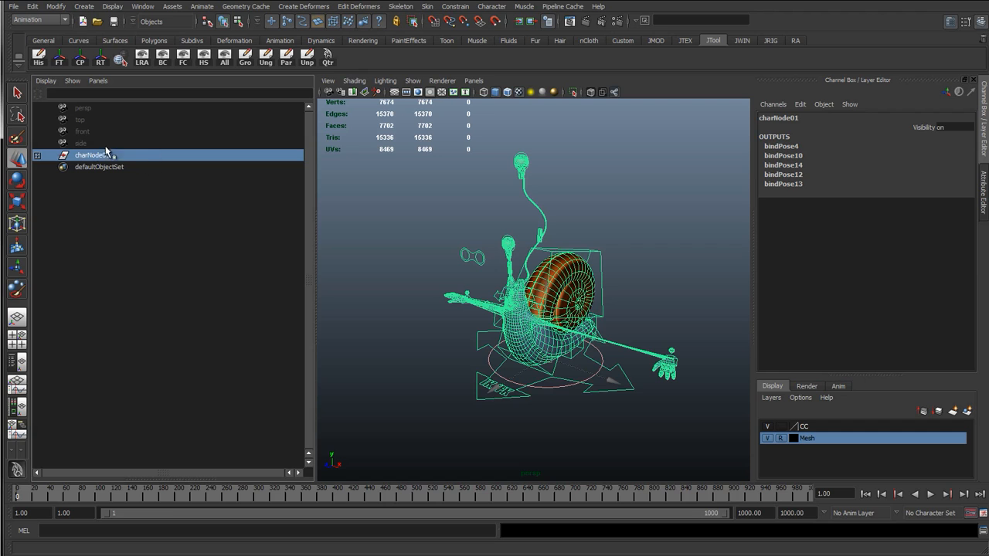
pyautogui.click(37, 155)
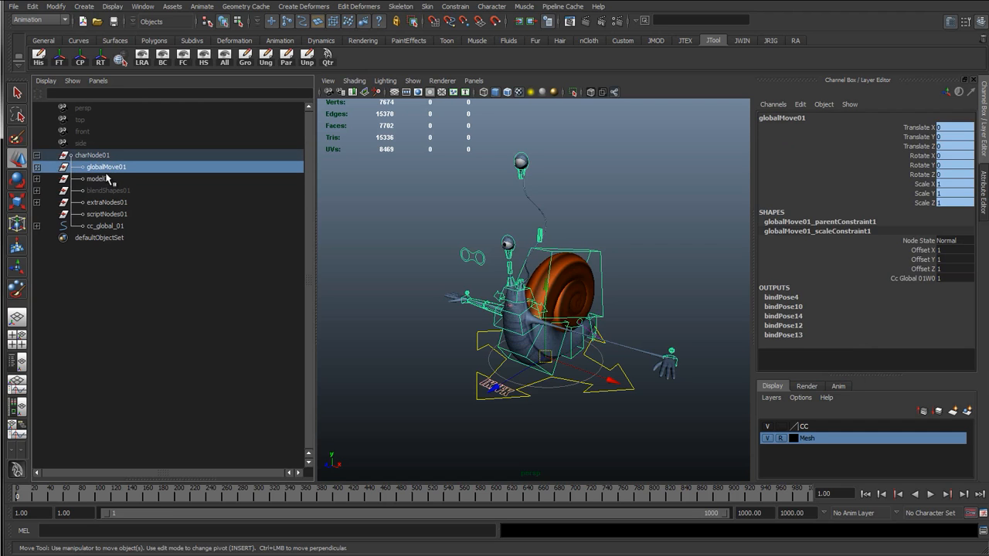
pyautogui.click(107, 202)
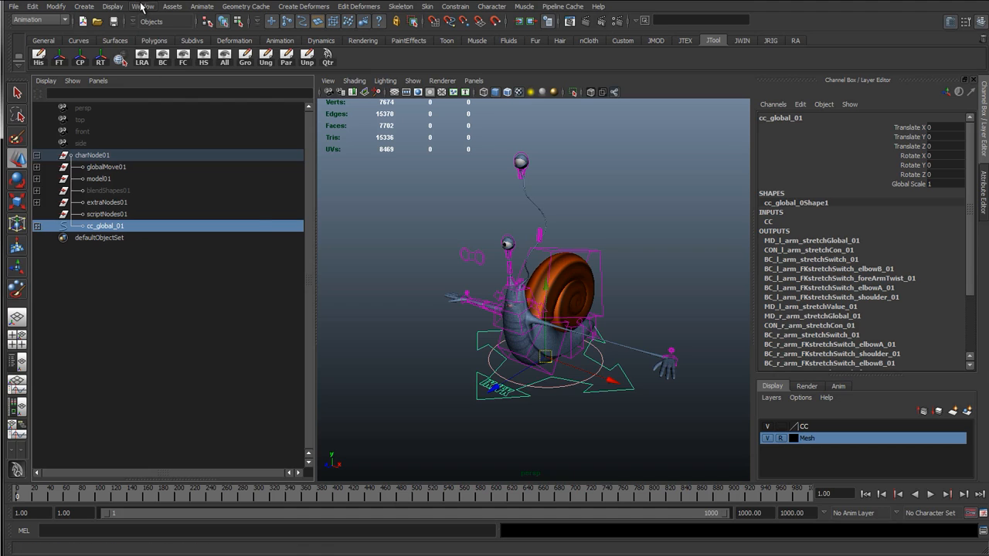
pyautogui.click(142, 6)
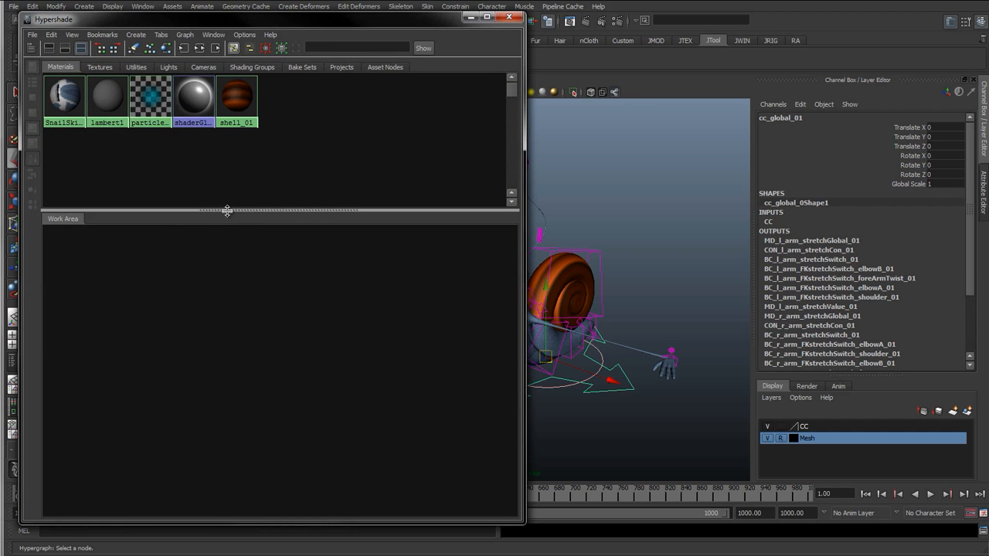
# Graph the arm stretch utility network in Hypershade and select the shoulder chain's blend and joint nodes.
pyautogui.click(136, 67)
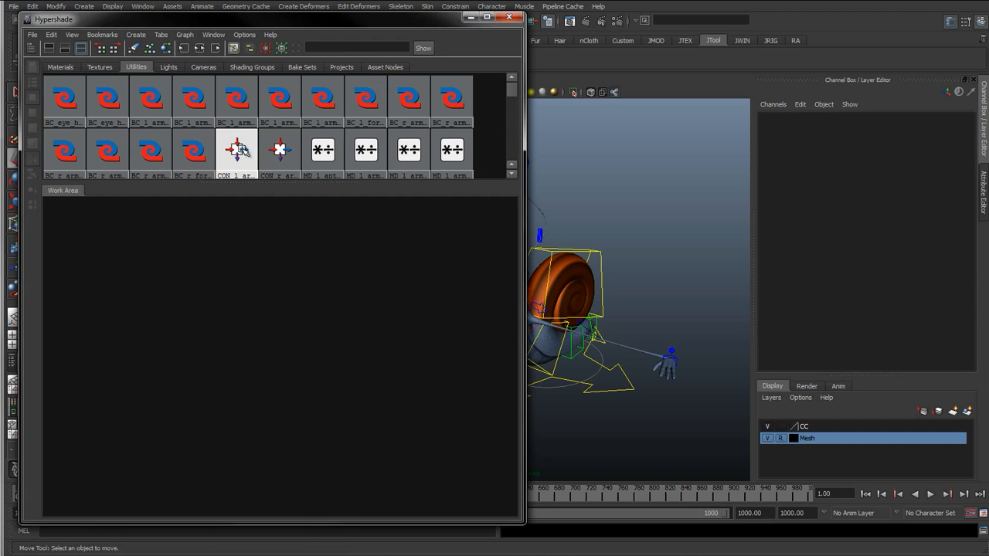
pyautogui.click(235, 150)
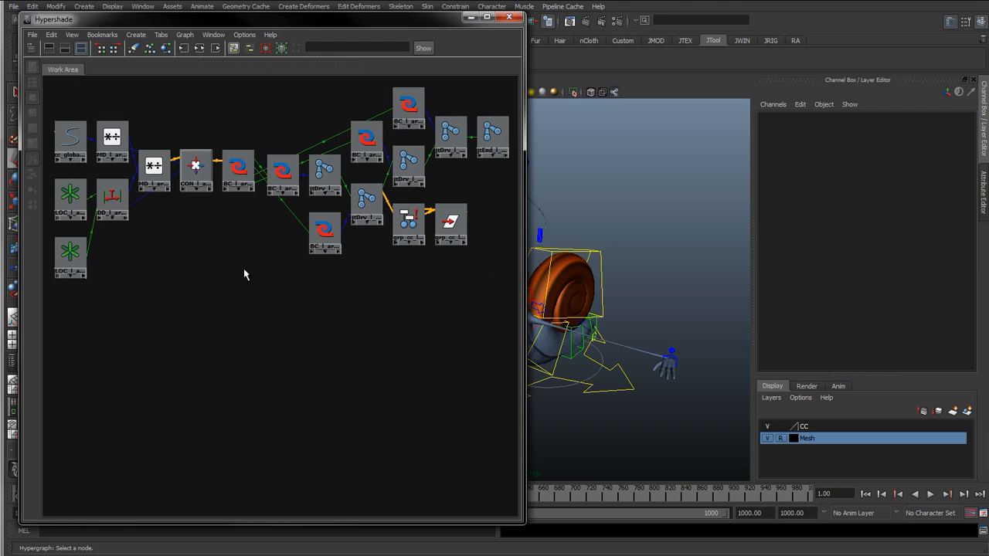
pyautogui.moveTo(130, 215)
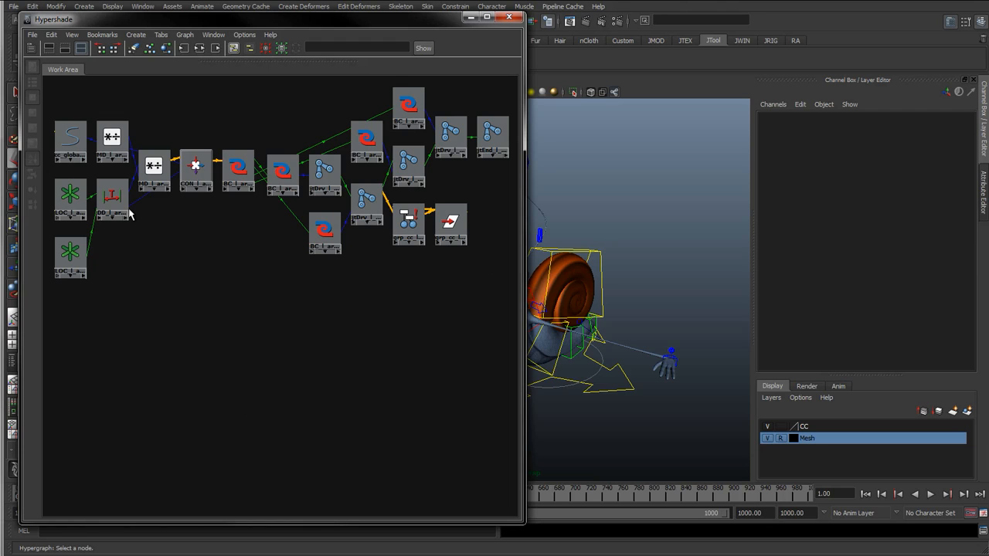
pyautogui.moveTo(134, 213)
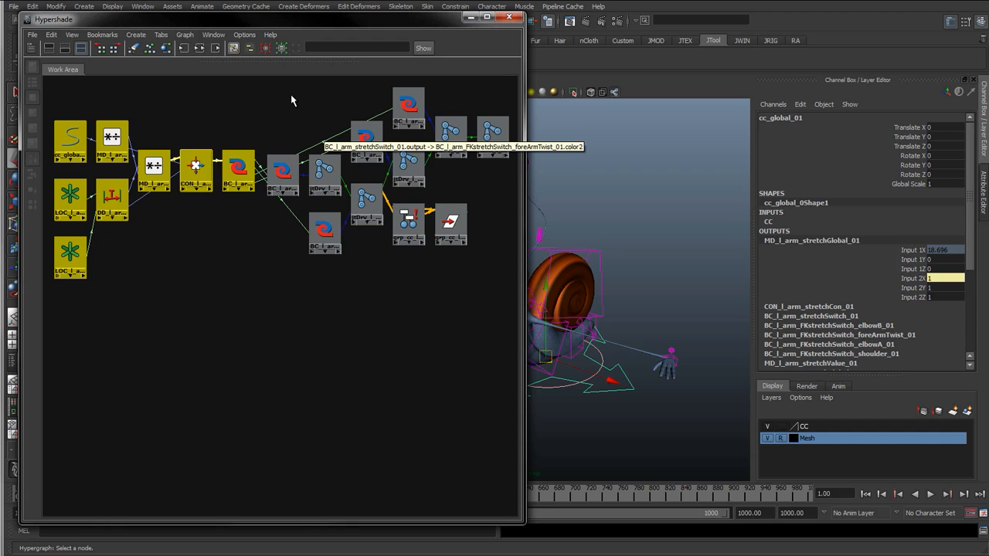
pyautogui.moveTo(292, 90); pyautogui.dragTo(503, 282)
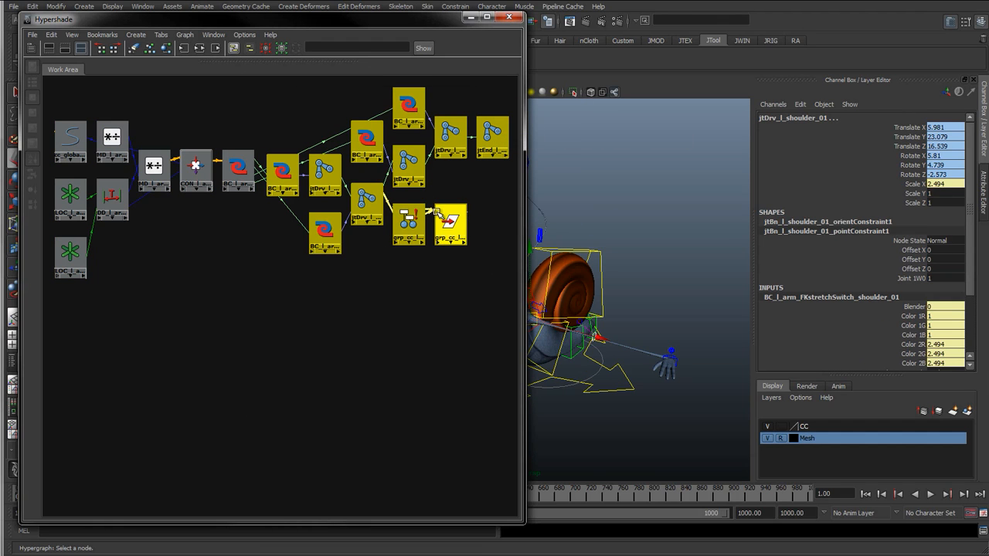
pyautogui.click(450, 224)
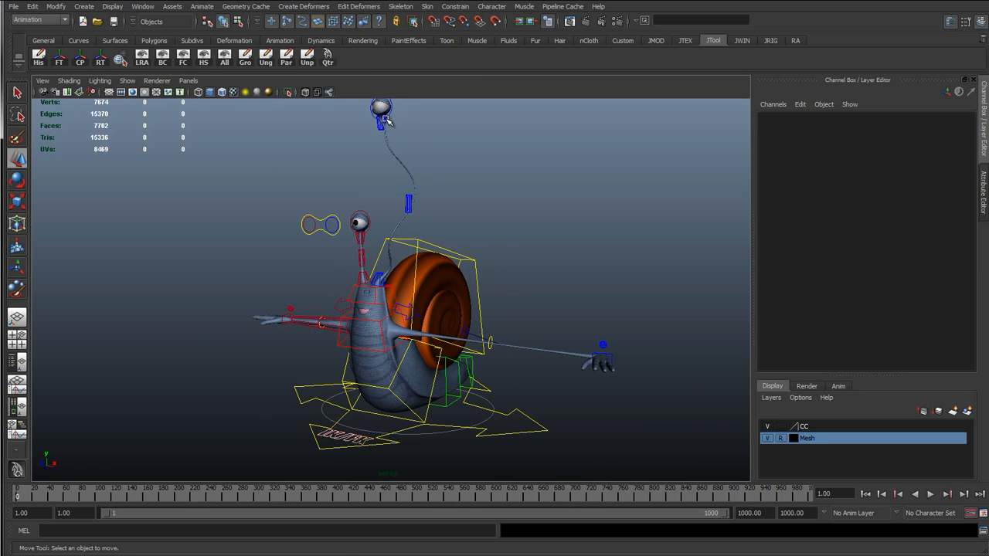
# Select cc_r_wrist_01 to list its twist, stretch and follow attributes in the Channel Box.
pyautogui.click(380, 108)
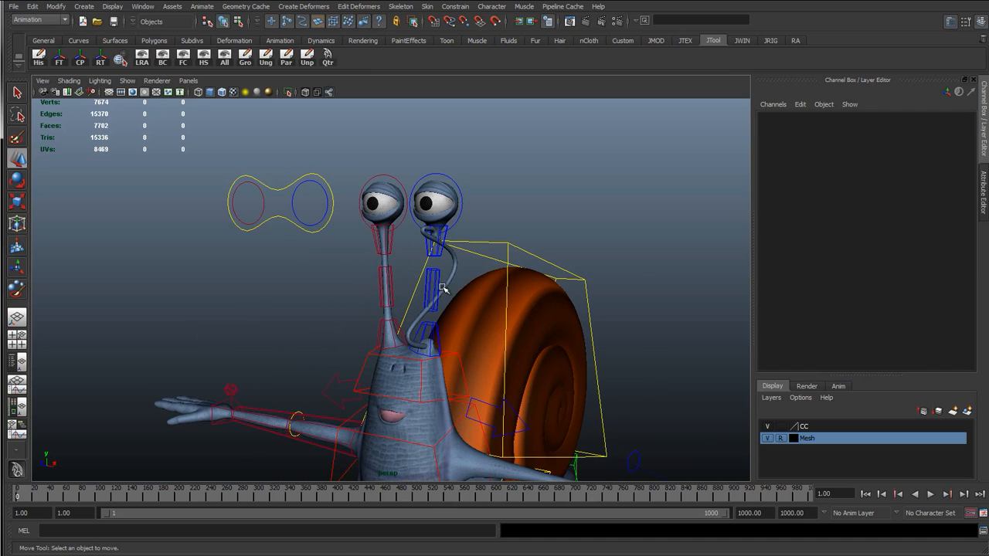
pyautogui.click(433, 290)
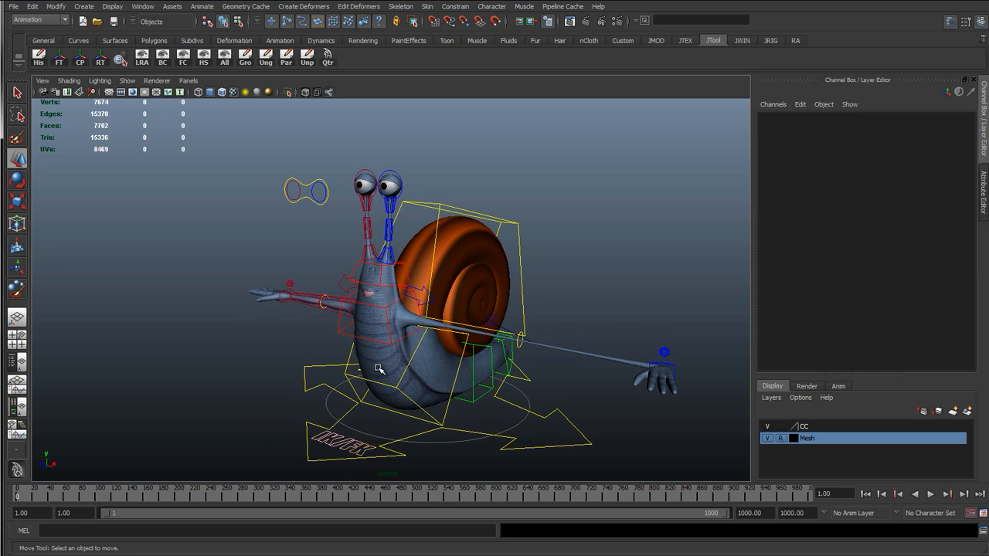
pyautogui.moveTo(334, 337)
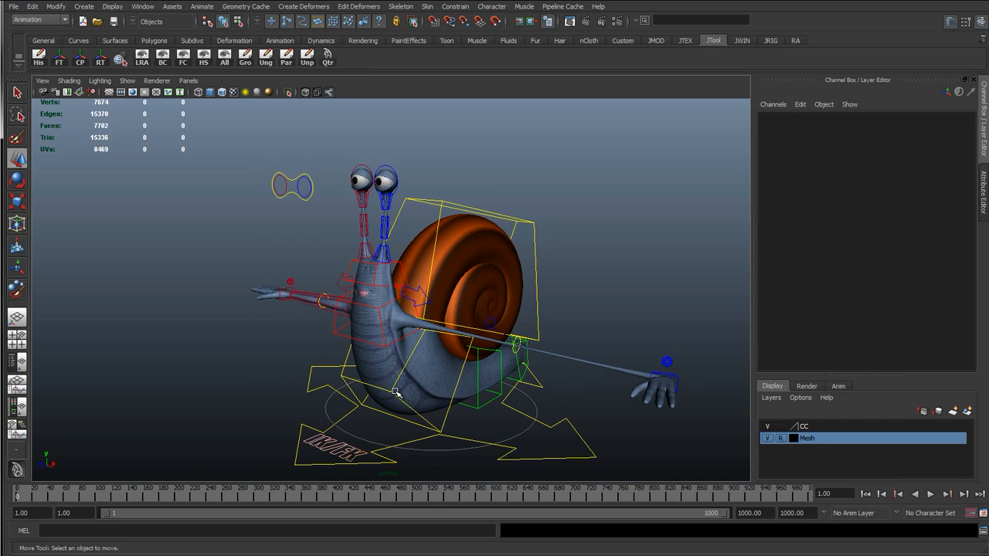
pyautogui.moveTo(374, 388)
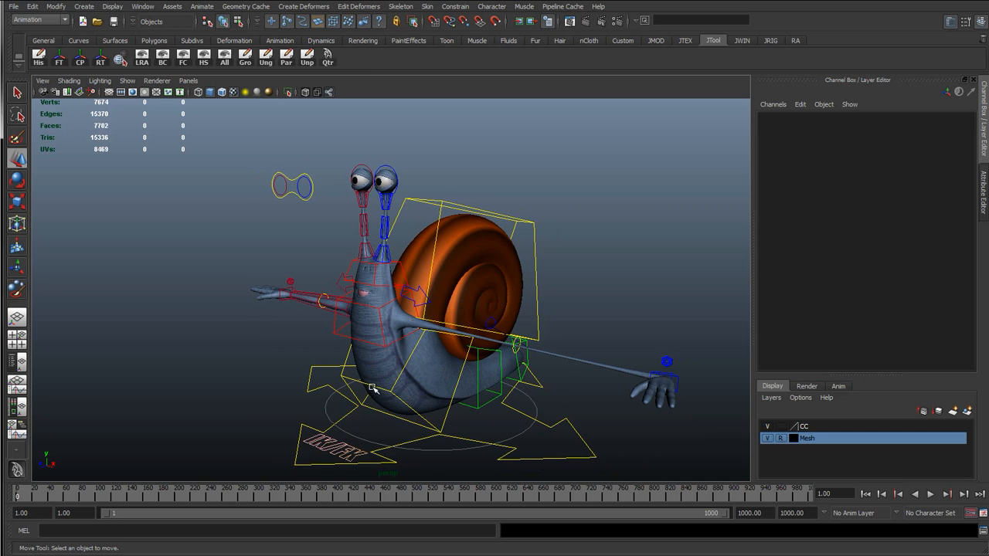
pyautogui.moveTo(367, 390)
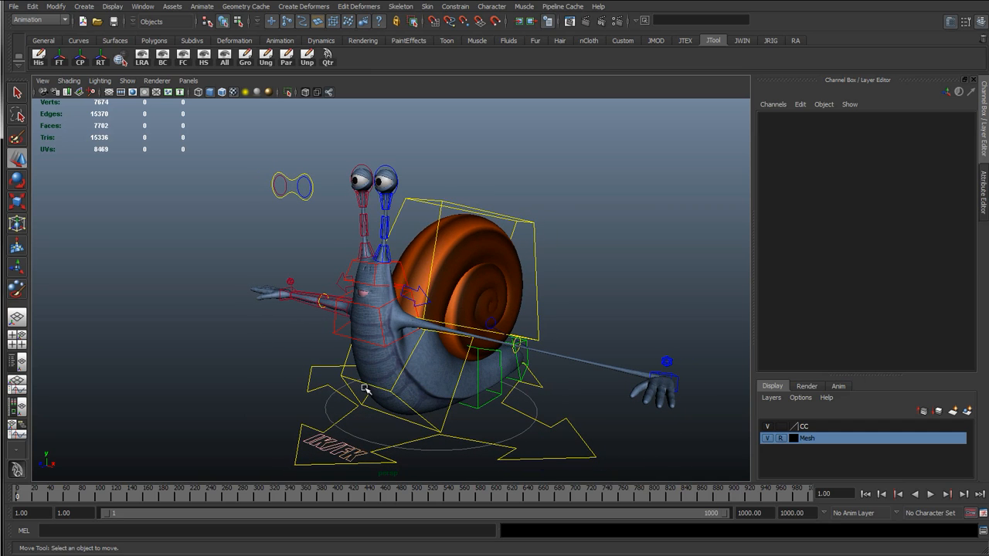
pyautogui.moveTo(351, 396)
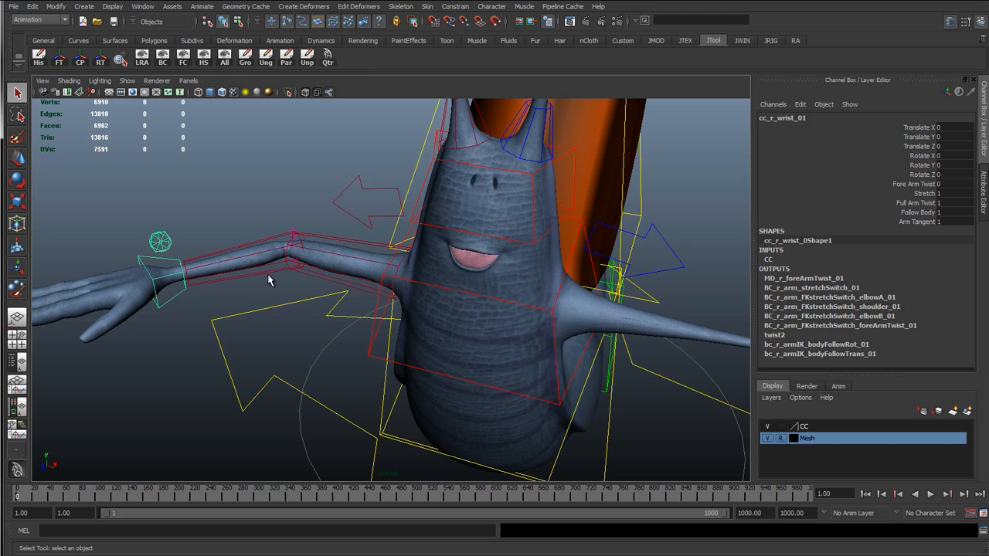
pyautogui.scroll(-3)
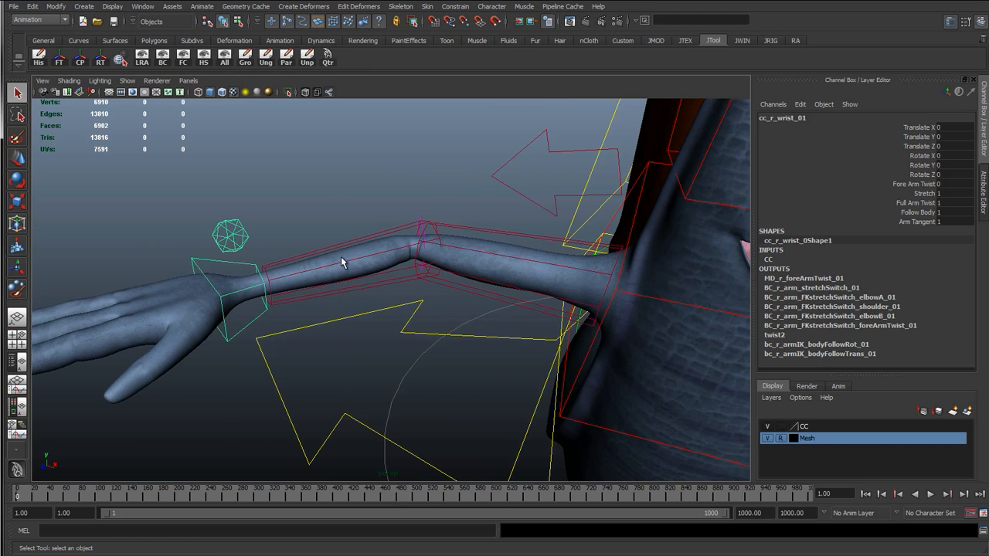
pyautogui.moveTo(334, 268)
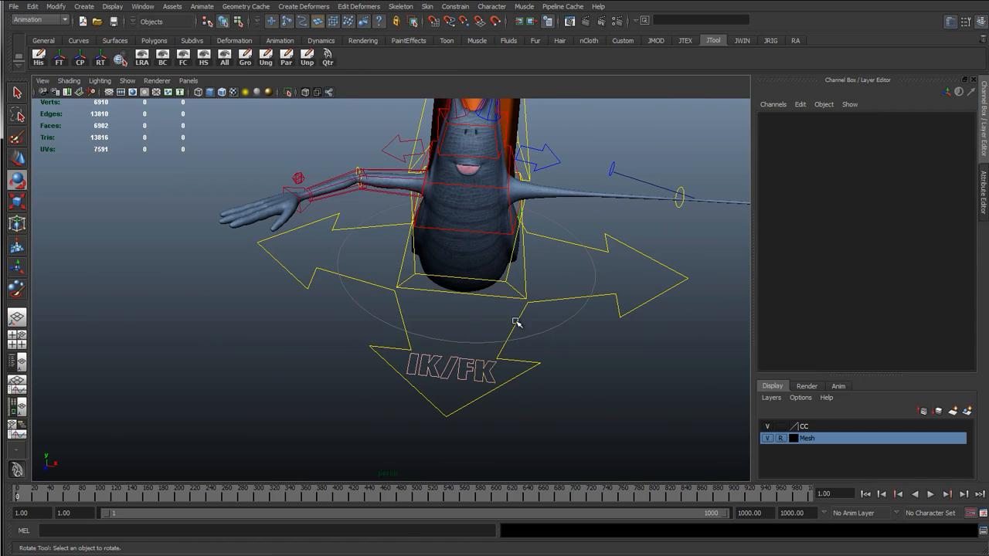
# Select cc_global_IKFK_01 and set R Arm IKFK to 1, both arms now in IK.
pyautogui.click(676, 197)
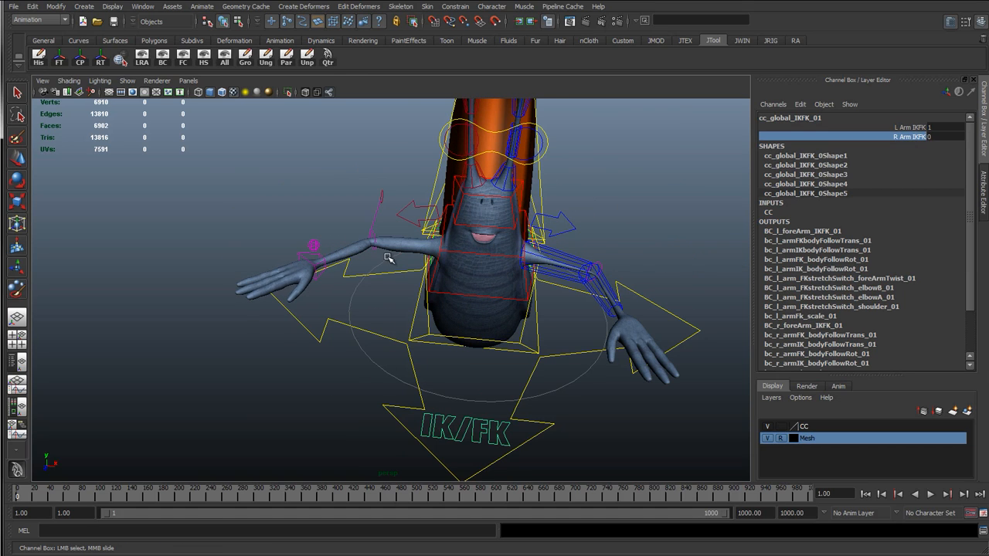
pyautogui.moveTo(330, 229)
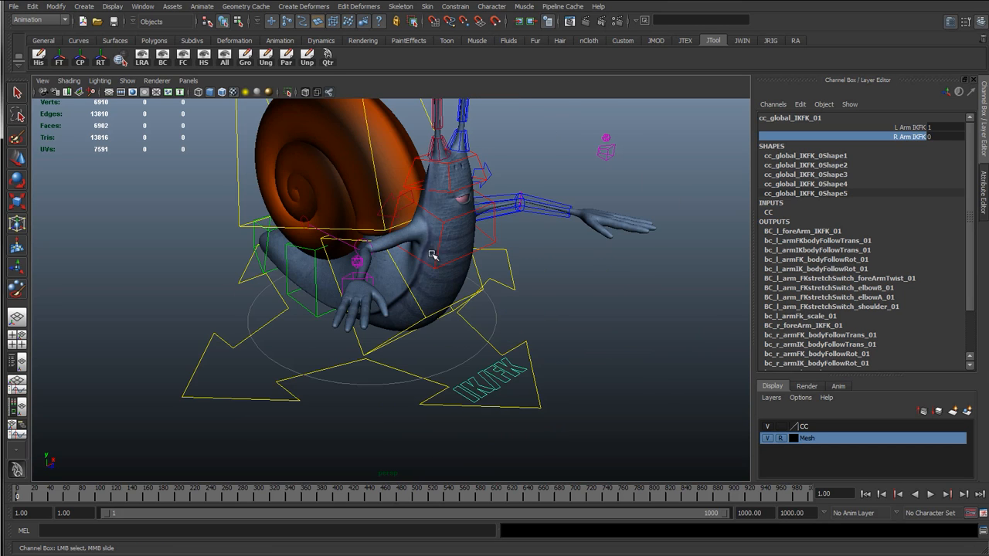
pyautogui.moveTo(433, 255); pyautogui.dragTo(391, 297)
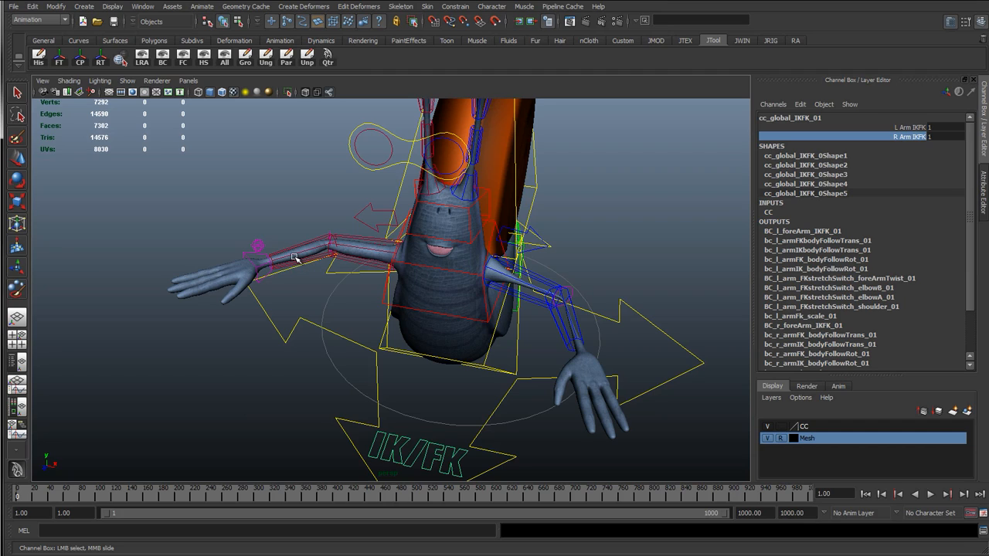
pyautogui.moveTo(325, 282)
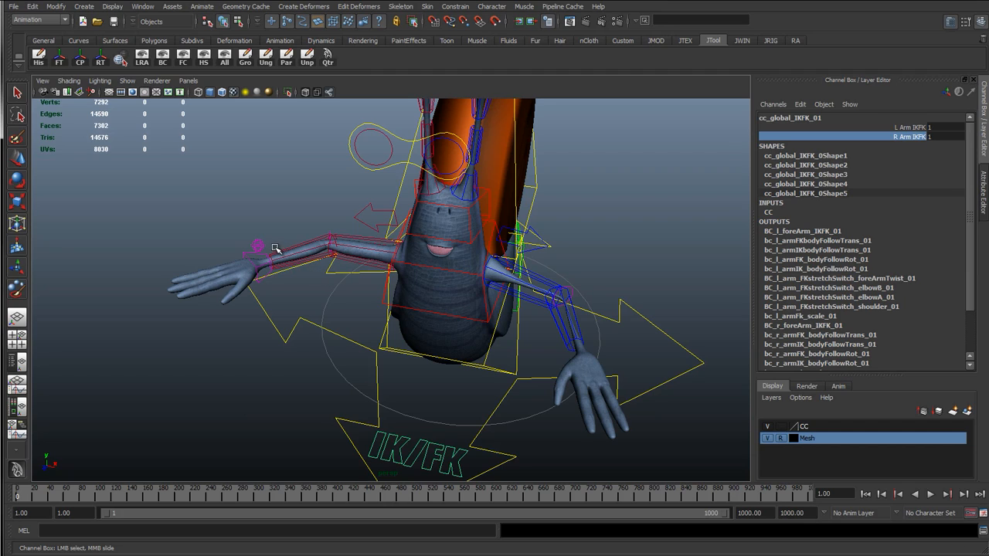
pyautogui.moveTo(251, 269)
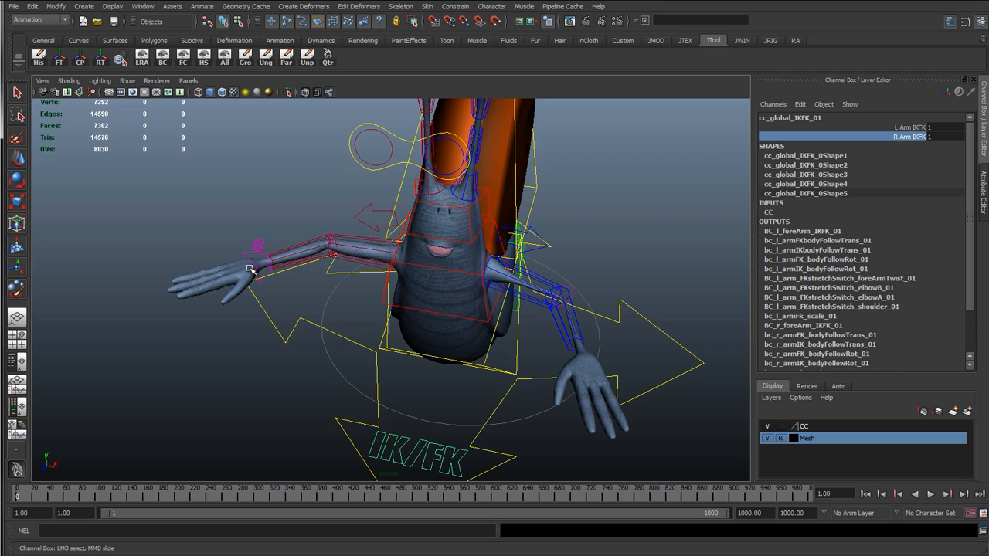
pyautogui.moveTo(249, 281)
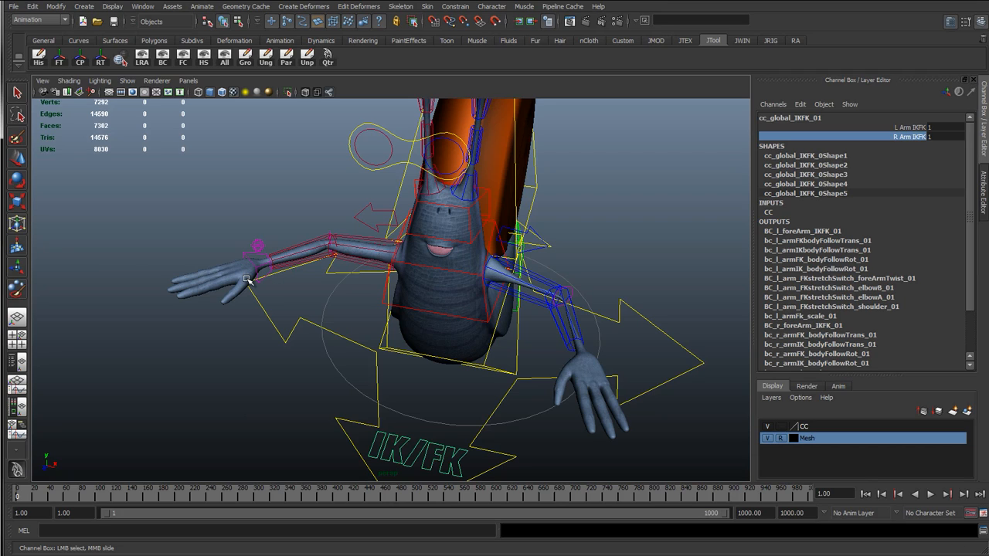
pyautogui.moveTo(259, 259)
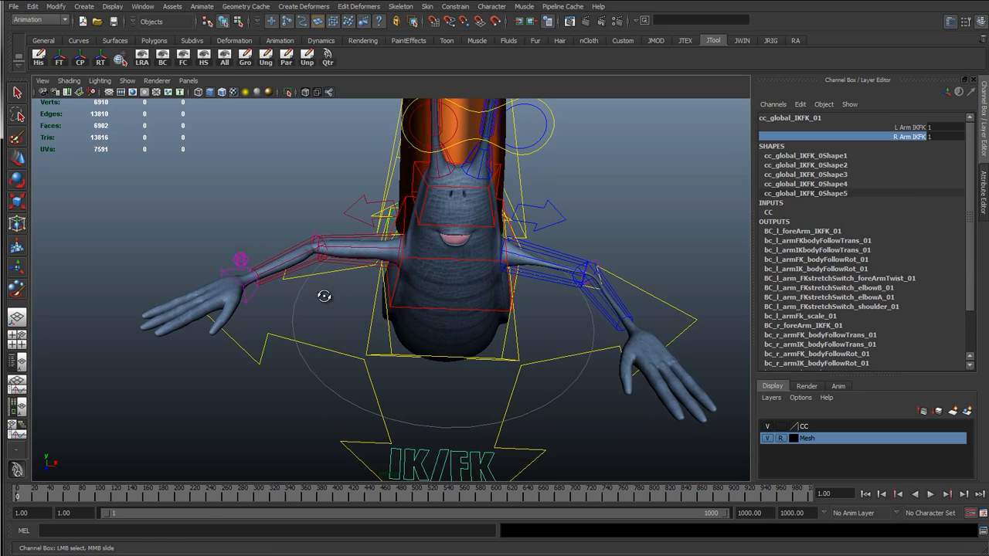
# Return R Arm IKFK to 0, frame the full rig and clear the selection.
pyautogui.moveTo(325, 296); pyautogui.dragTo(352, 288)
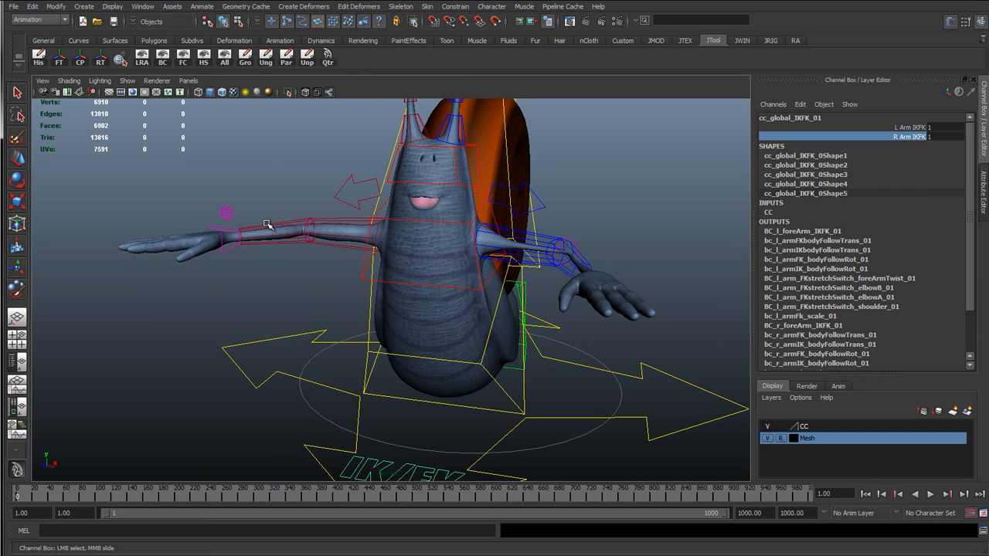
pyautogui.moveTo(880, 159)
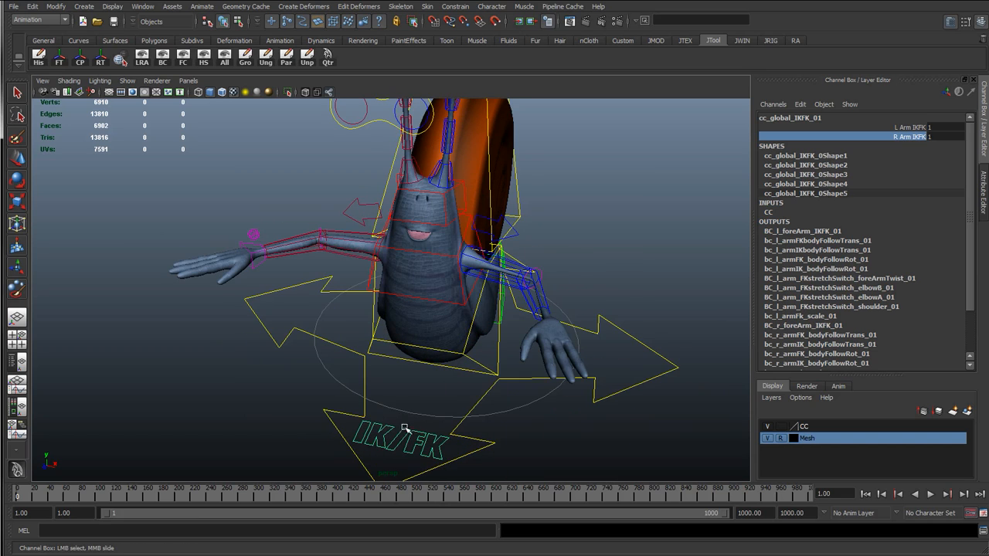
pyautogui.moveTo(332, 403)
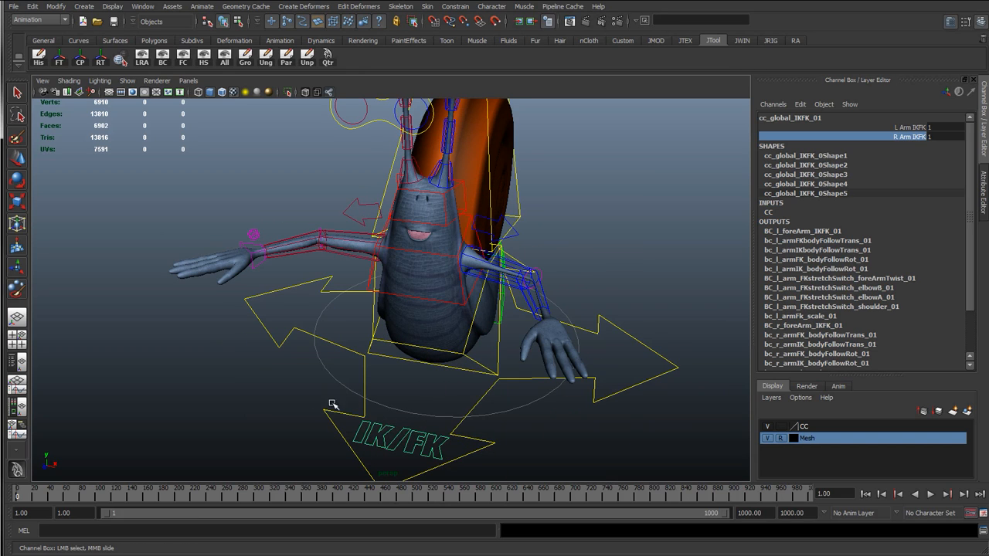
pyautogui.moveTo(371, 464)
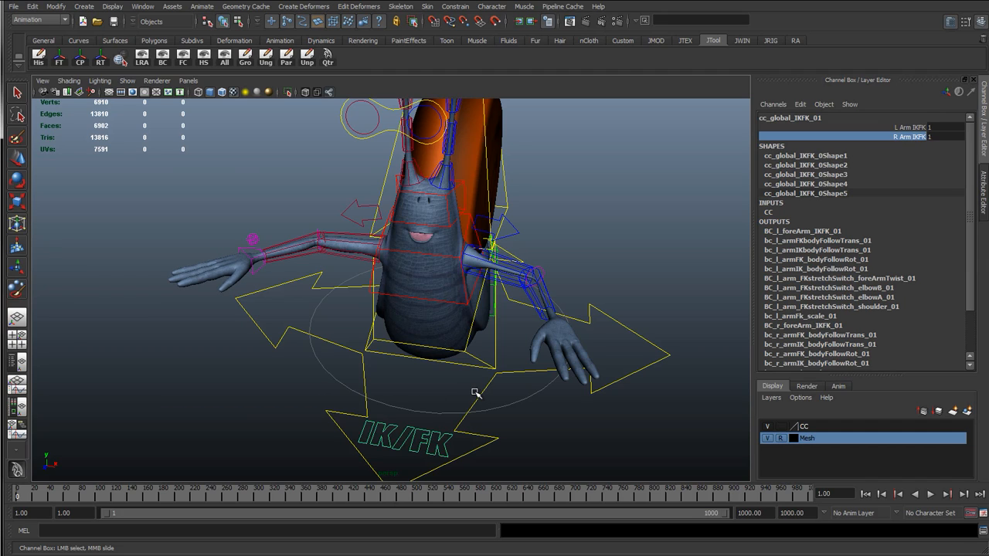
pyautogui.moveTo(559, 399)
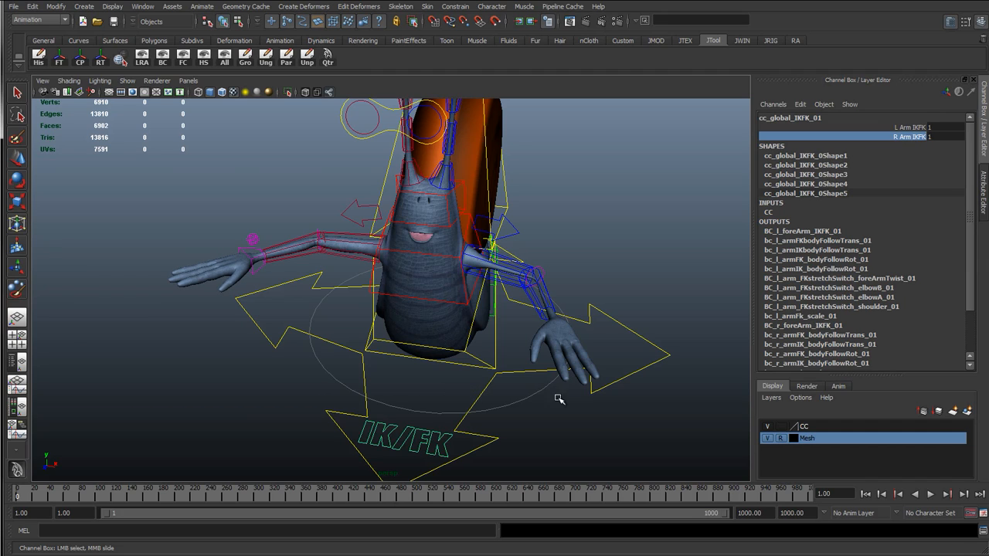
pyautogui.moveTo(296, 265)
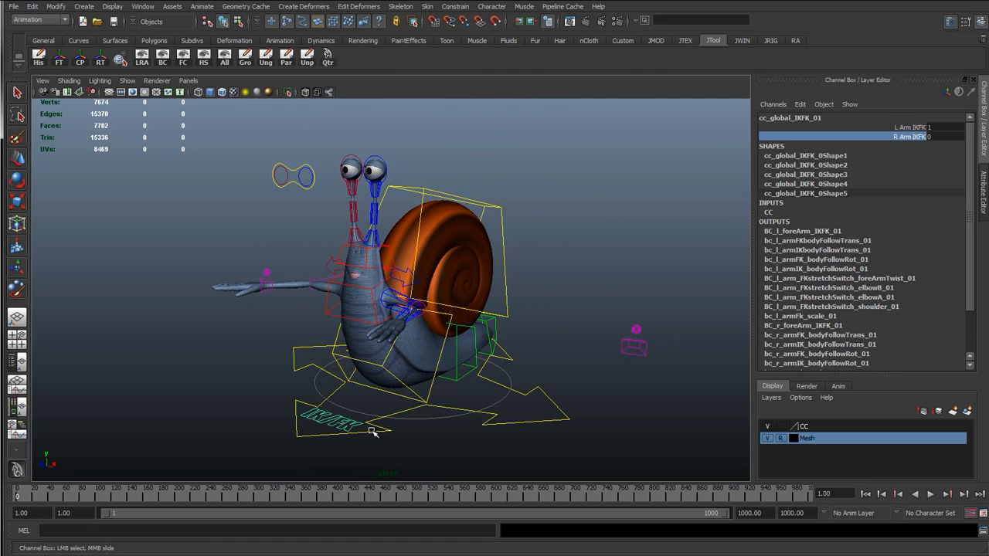
pyautogui.click(216, 354)
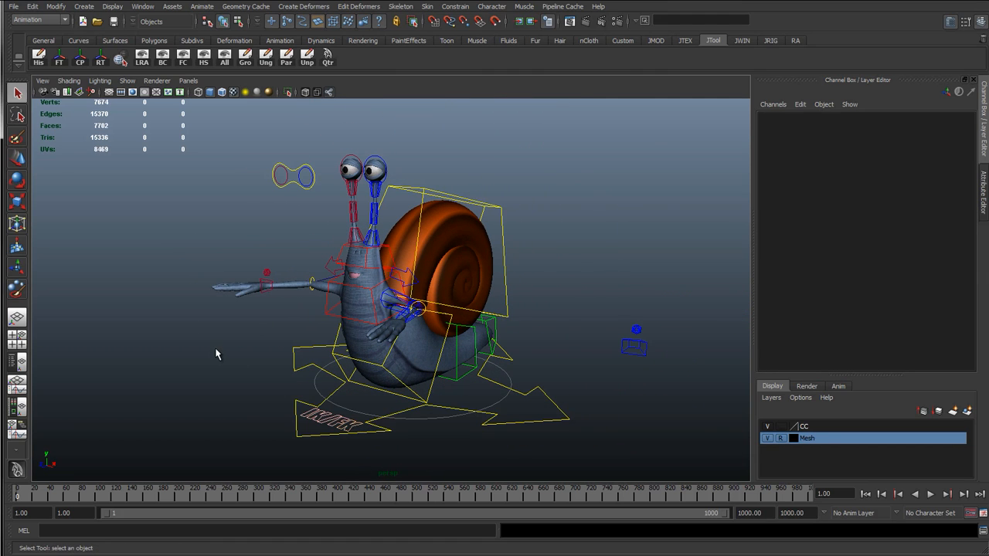